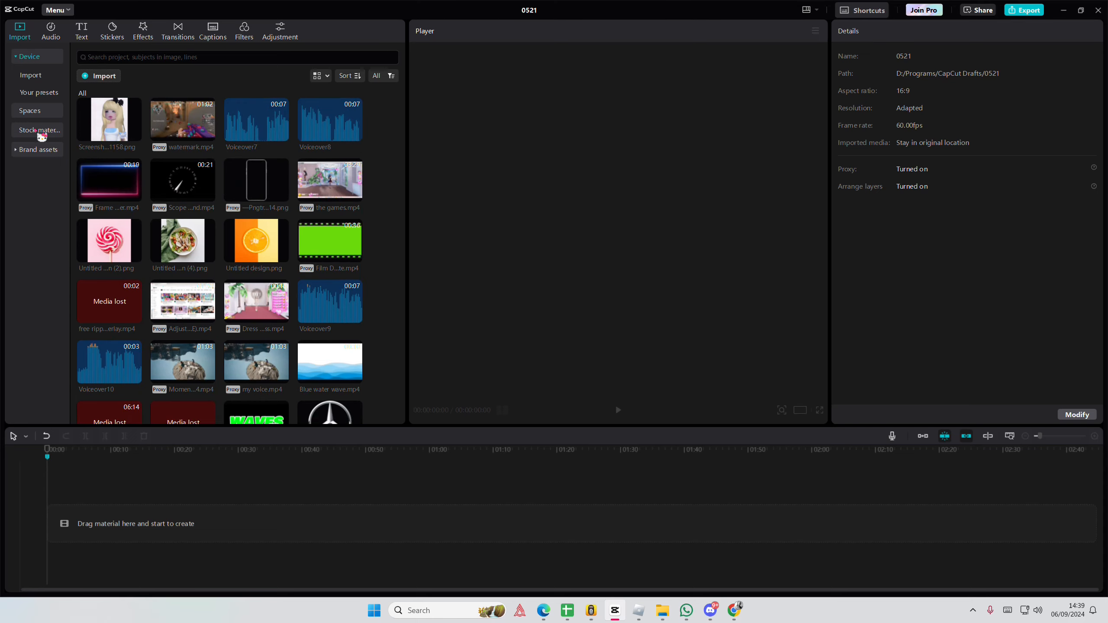
# - Add the Default text item from the stock Text assets to the timeline
pyautogui.click(32, 130)
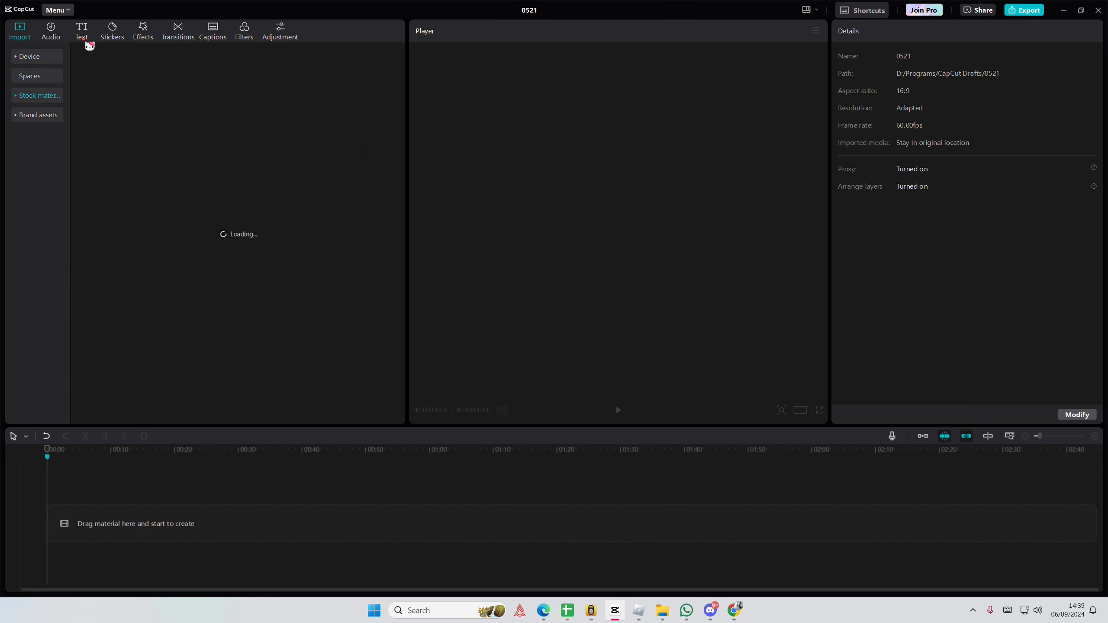
pyautogui.moveTo(91, 42)
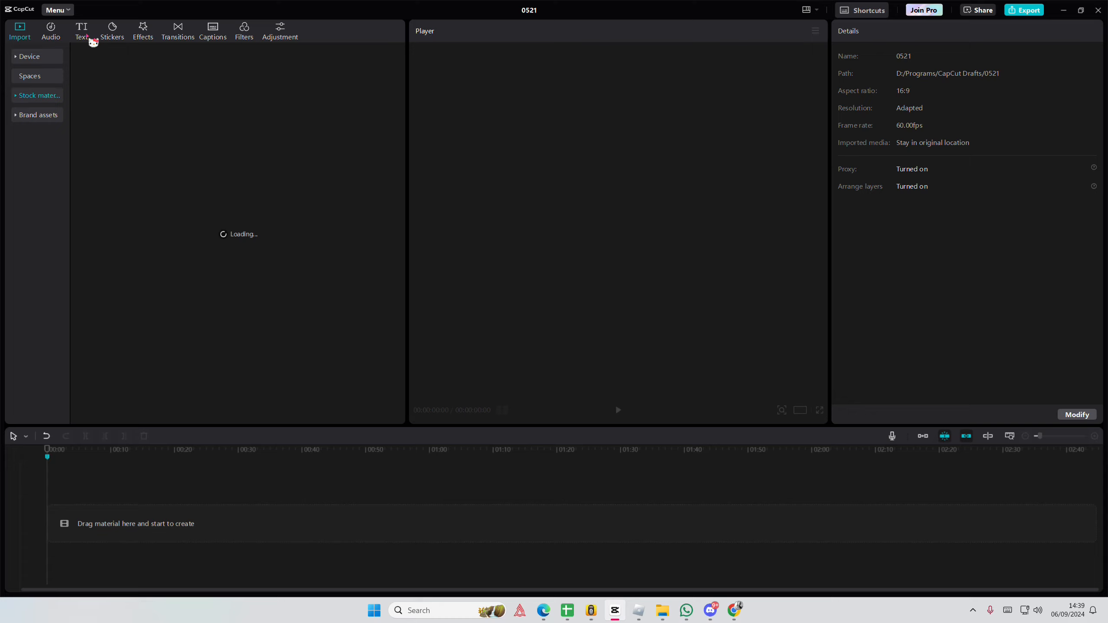
pyautogui.click(82, 31)
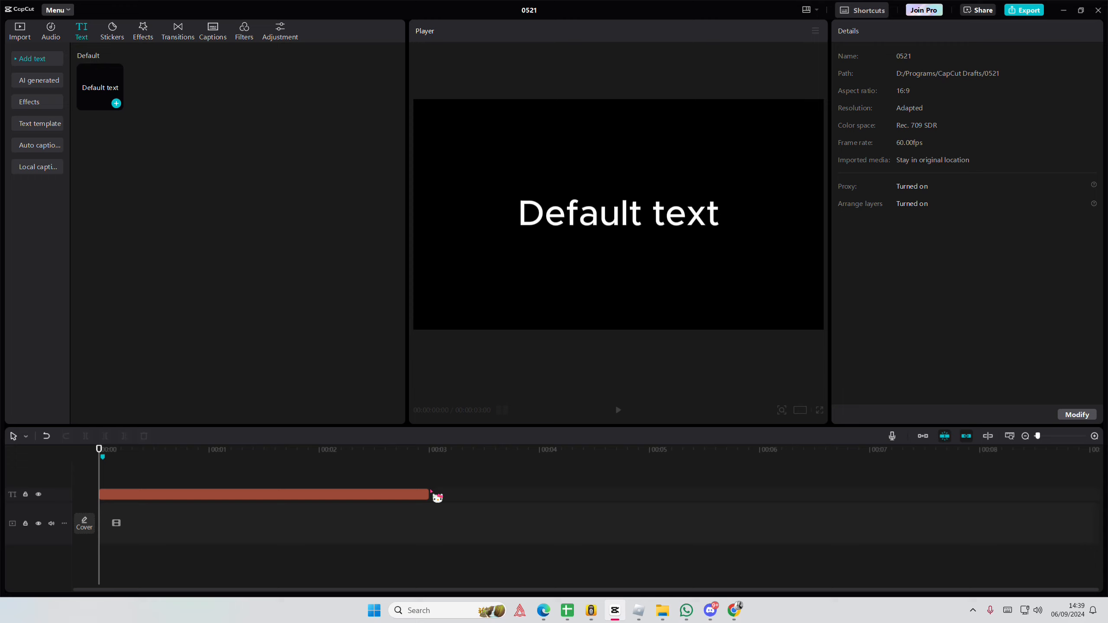
# - Stretch the text clip to about 6 s and make it read ONE through TEN, one per line
pyautogui.moveTo(431, 495); pyautogui.dragTo(592, 495)
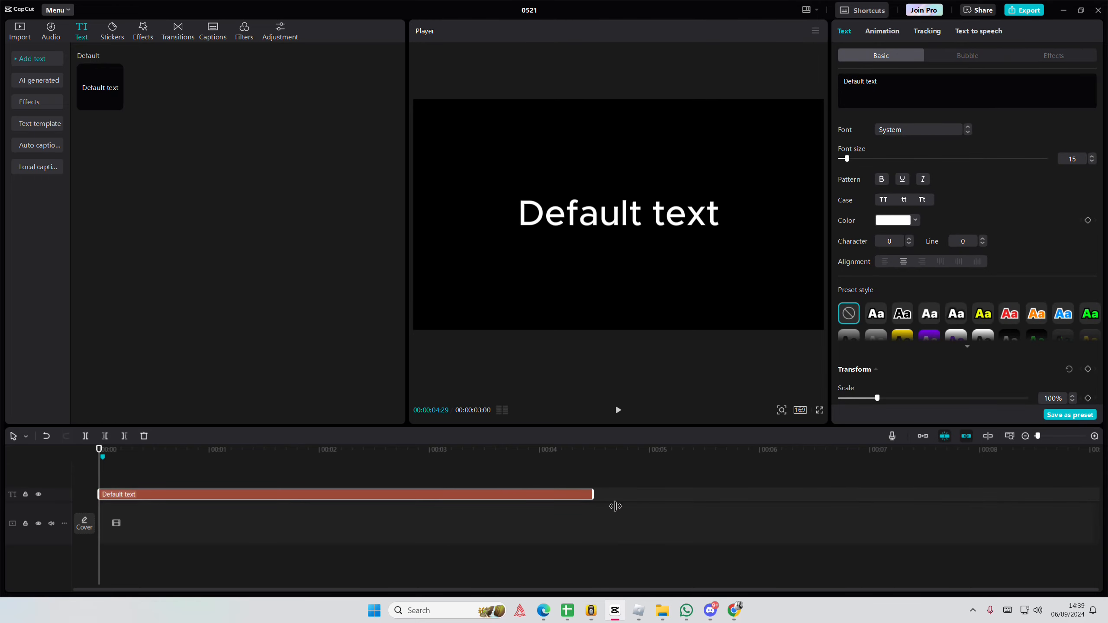
pyautogui.moveTo(593, 494); pyautogui.dragTo(765, 494)
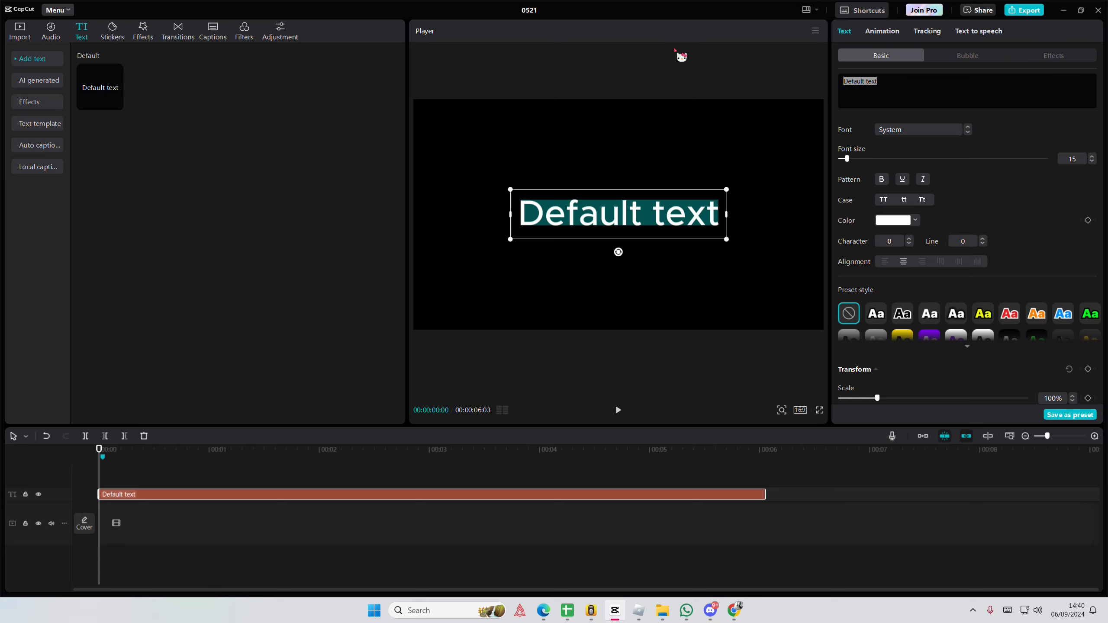
pyautogui.write('ONE')
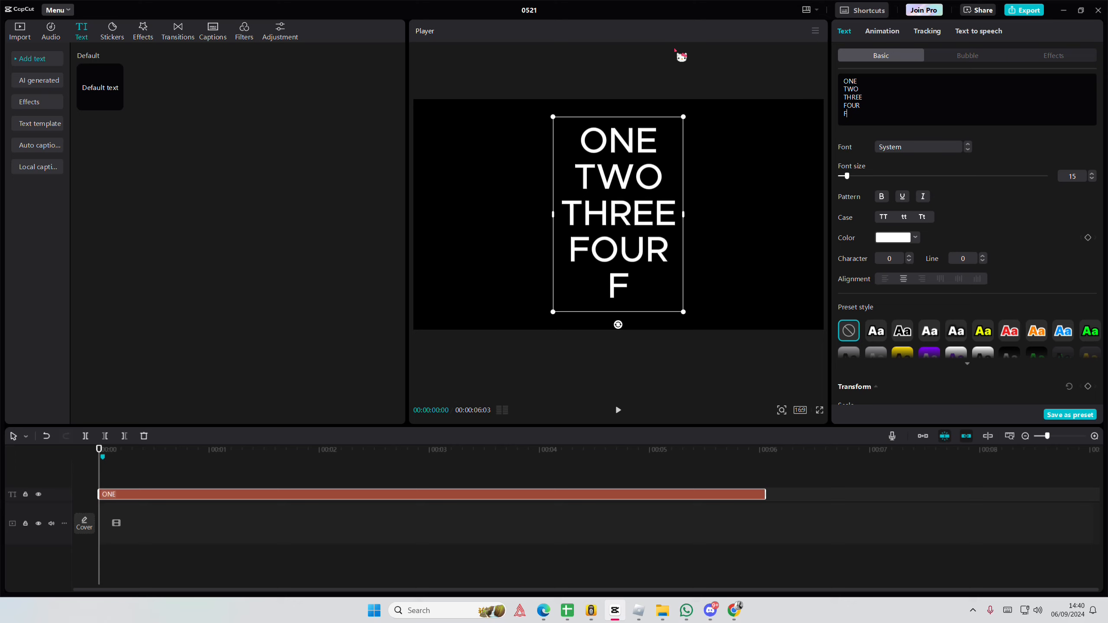
pyautogui.write('IVE')
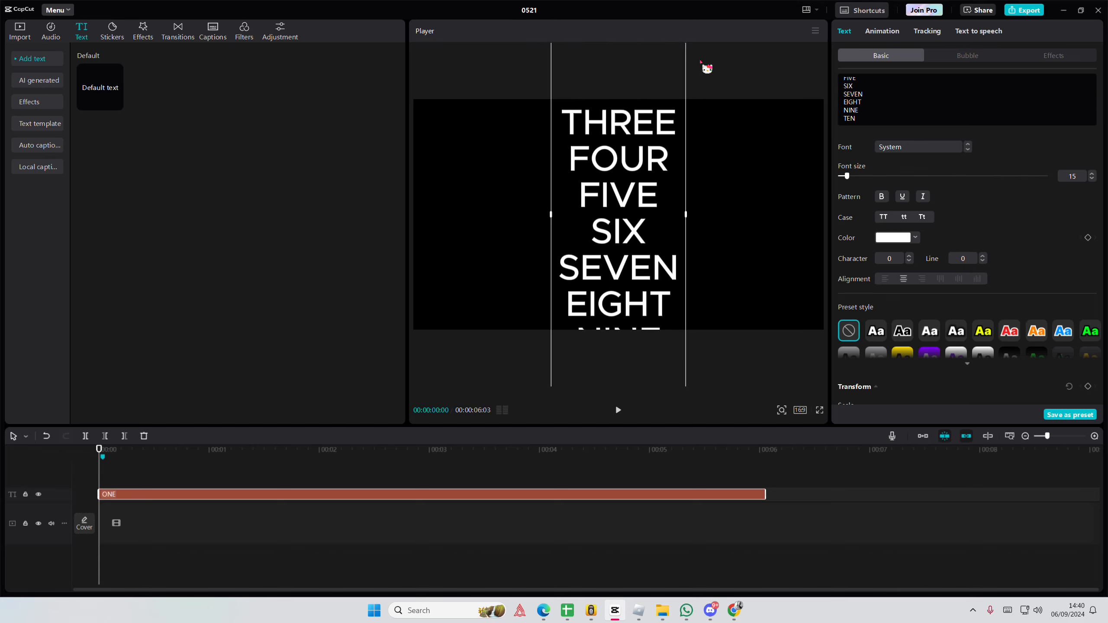
# - Change the stacked number text's font to Bowlby One SC
pyautogui.click(919, 147)
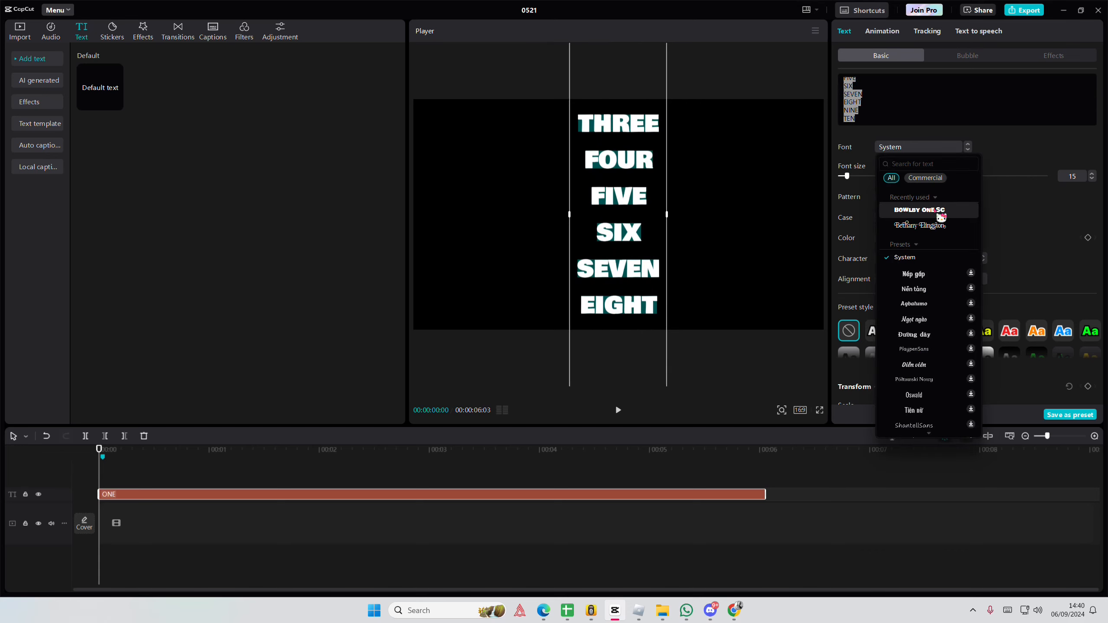
pyautogui.click(919, 210)
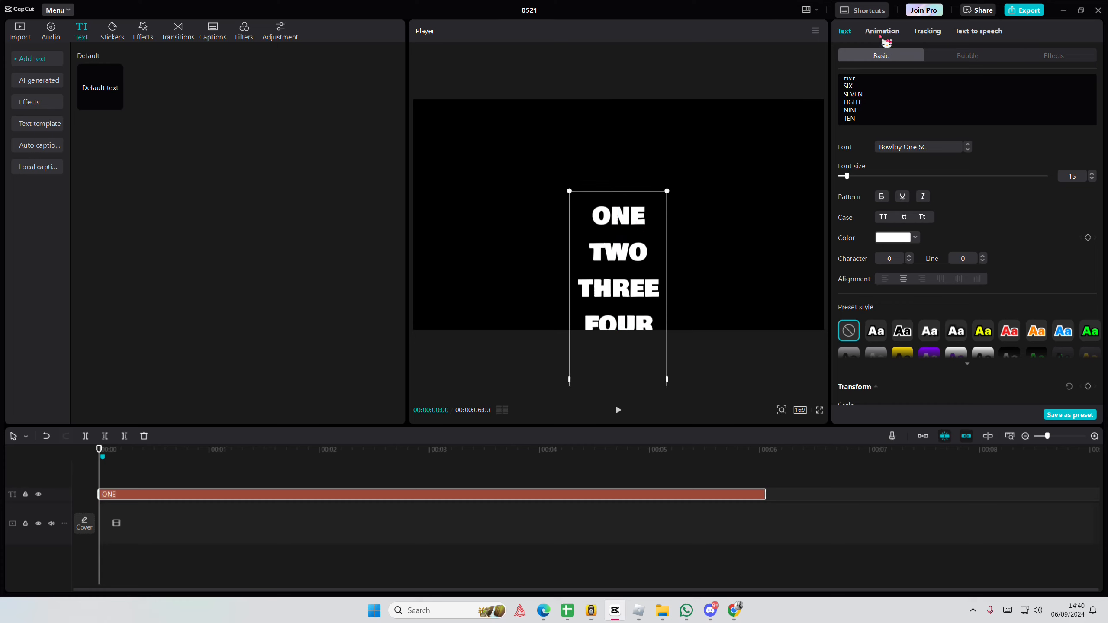
# - Keyframe the text at 0 s and raise it so TEN is centred at 4 s
pyautogui.scroll(-3)
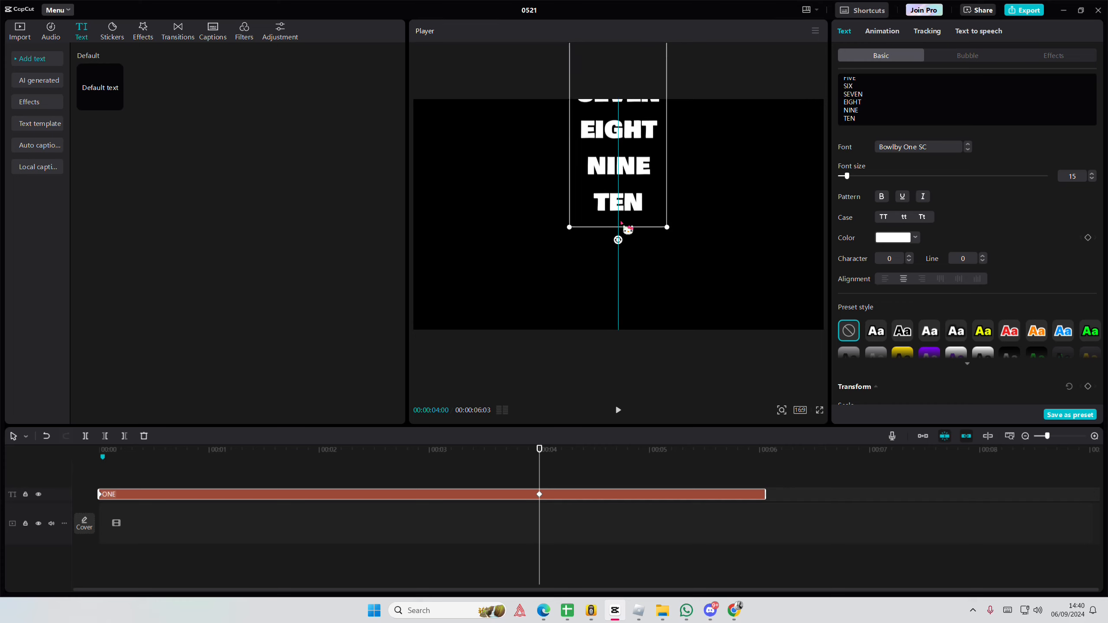
pyautogui.moveTo(625, 230); pyautogui.dragTo(625, 238)
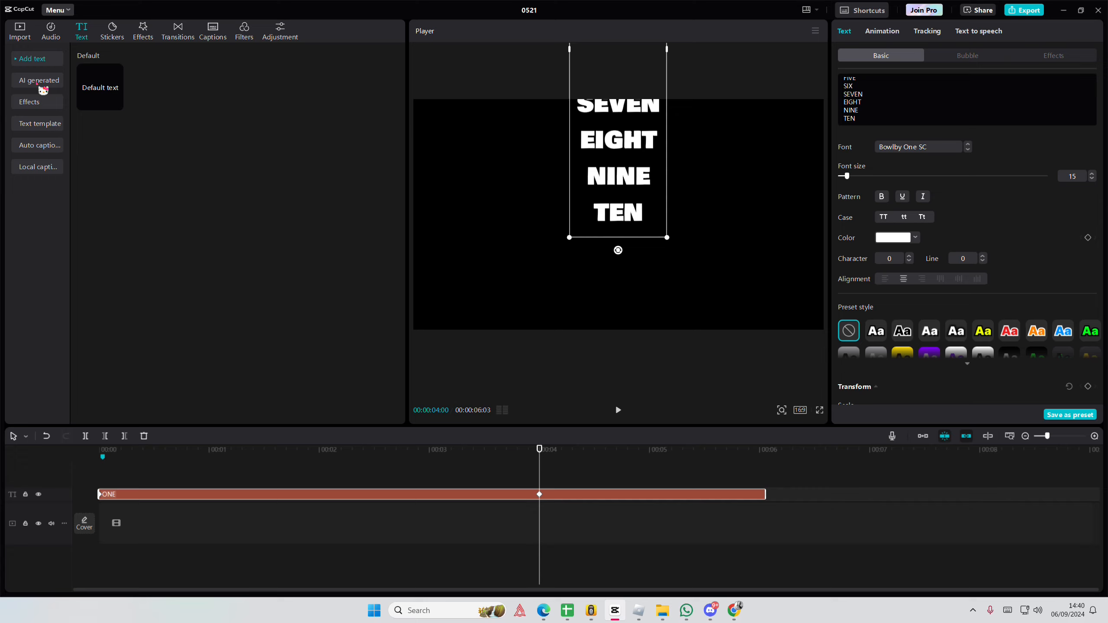
# - Cover the text with a black clip using a Mirror mask, feather 6 and size 74
pyautogui.click(20, 29)
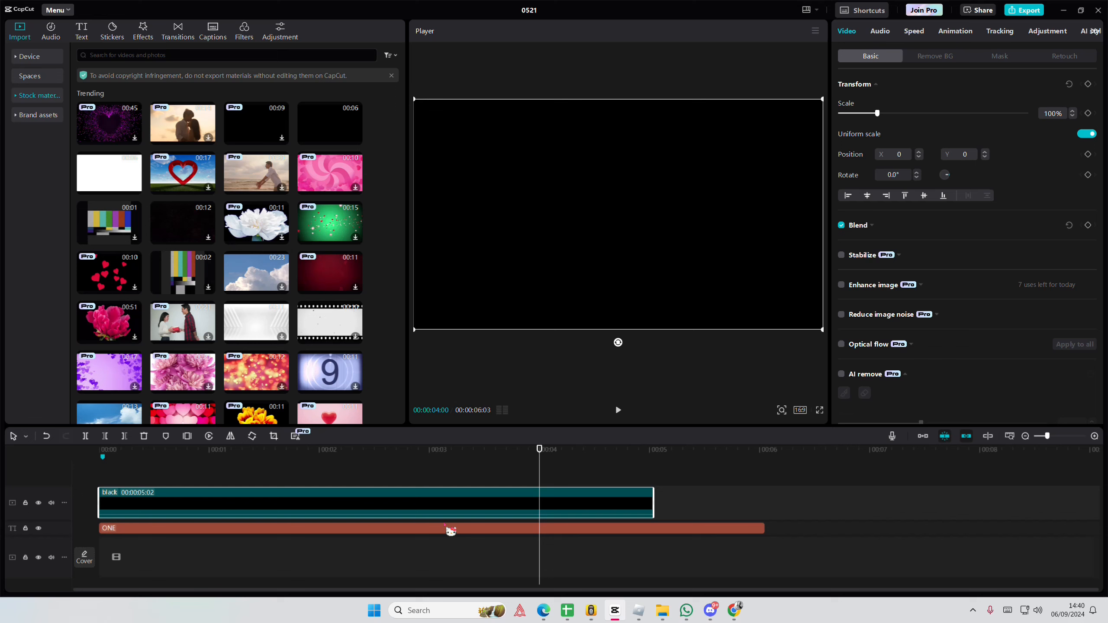
pyautogui.moveTo(788, 340)
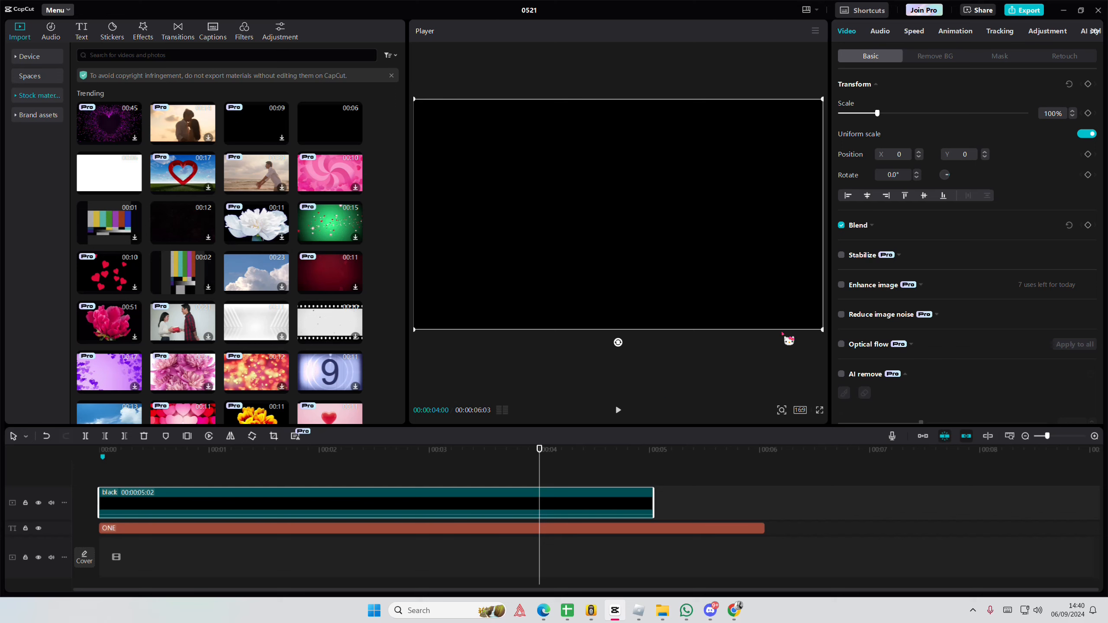
pyautogui.click(999, 56)
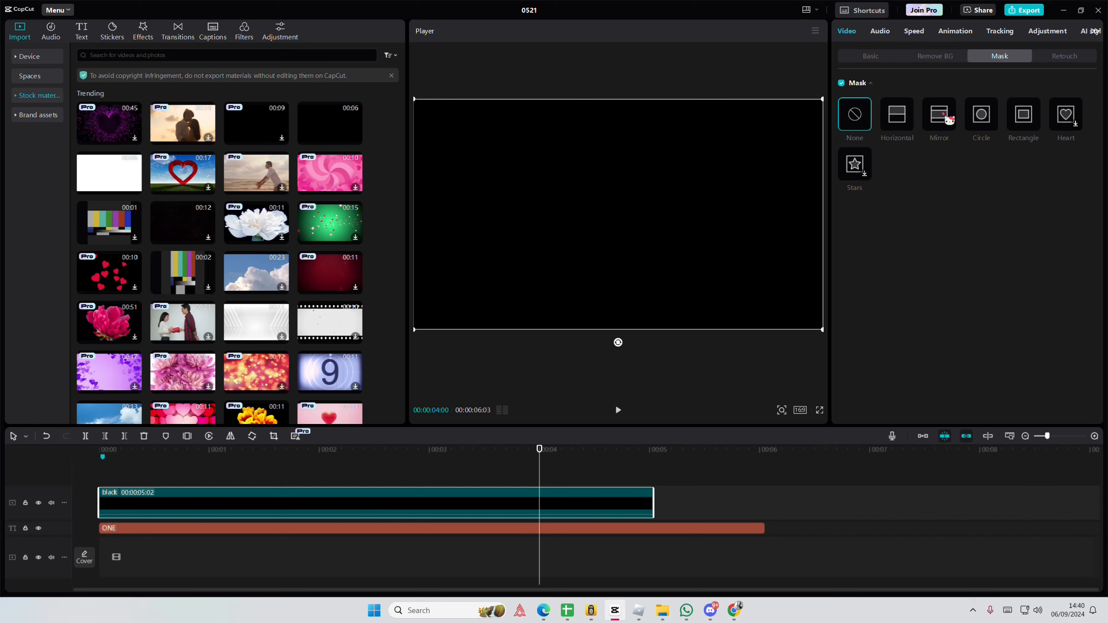
pyautogui.click(939, 113)
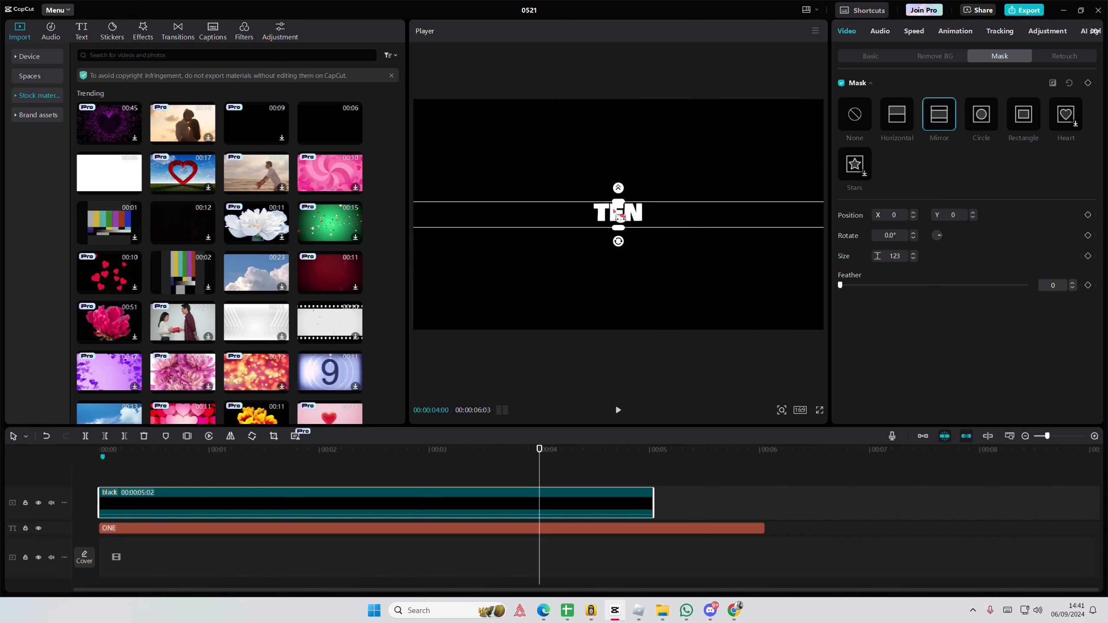
pyautogui.moveTo(840, 285); pyautogui.dragTo(849, 285)
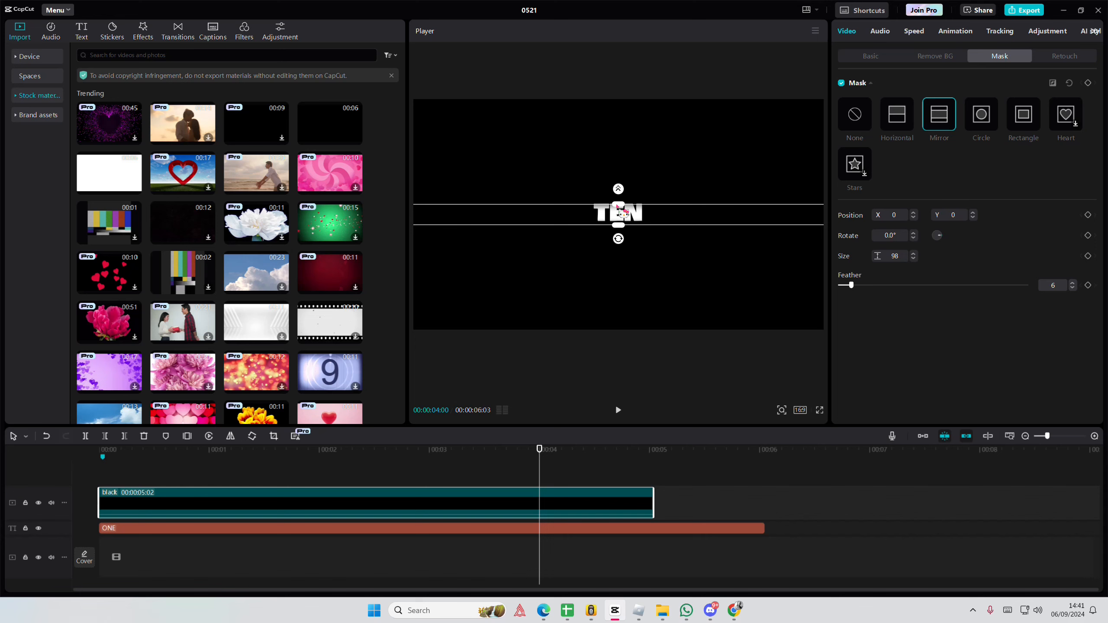
pyautogui.click(99, 449)
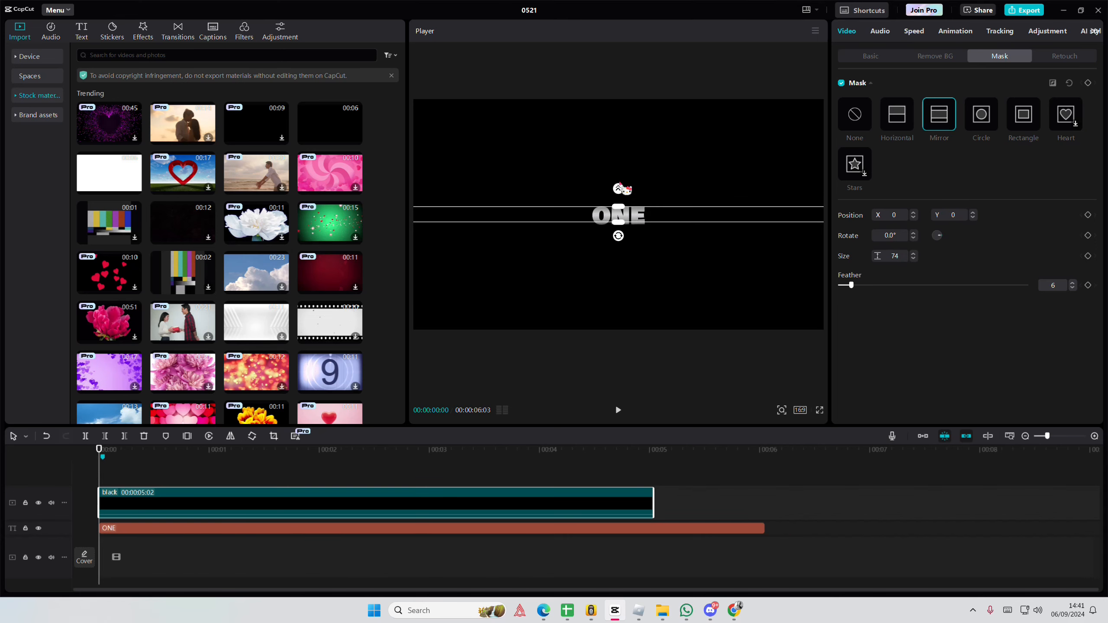
pyautogui.moveTo(846, 285); pyautogui.dragTo(861, 285)
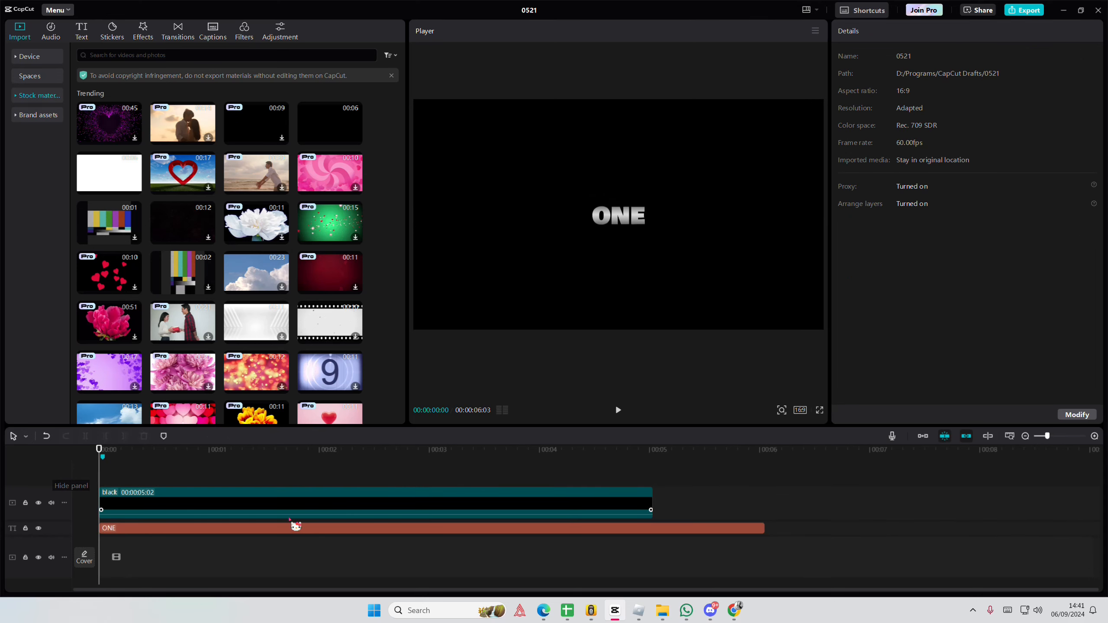
# - Turn the text clip into a compound clip from its right-click menu
pyautogui.rightClick(293, 526)
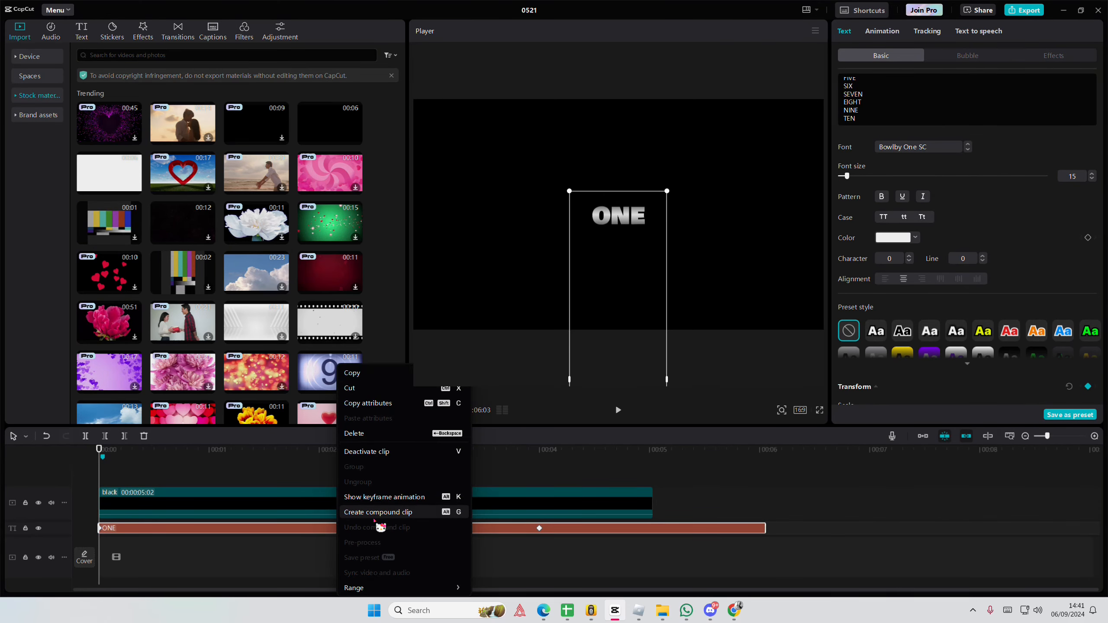
pyautogui.click(378, 512)
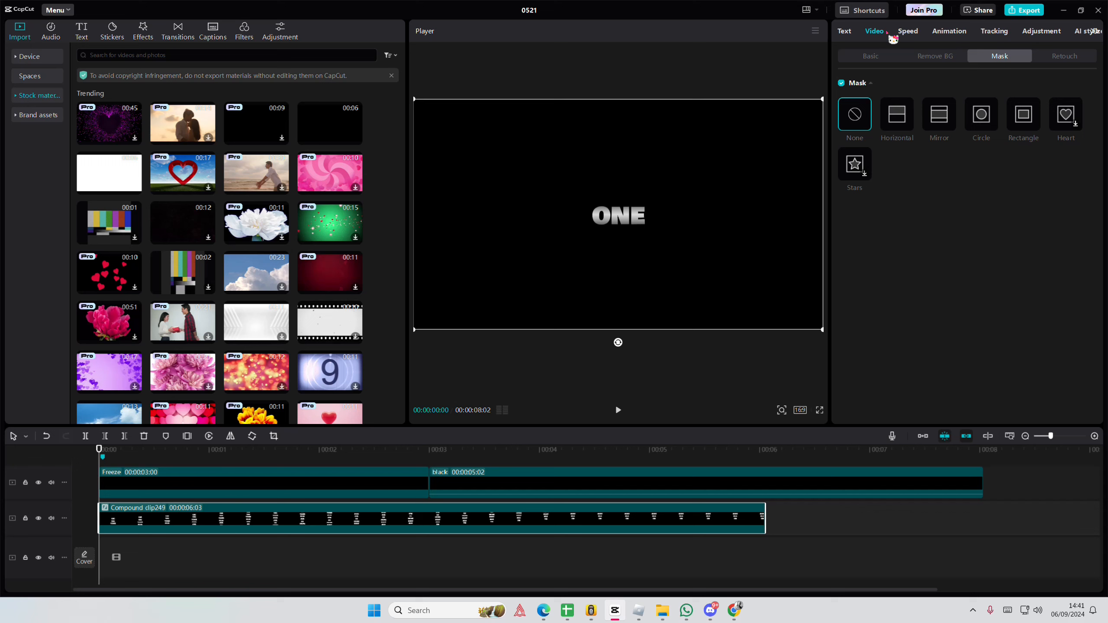
# - Enable Motion blur on the compound clip under Video > Basic with Blur at 44
pyautogui.click(870, 56)
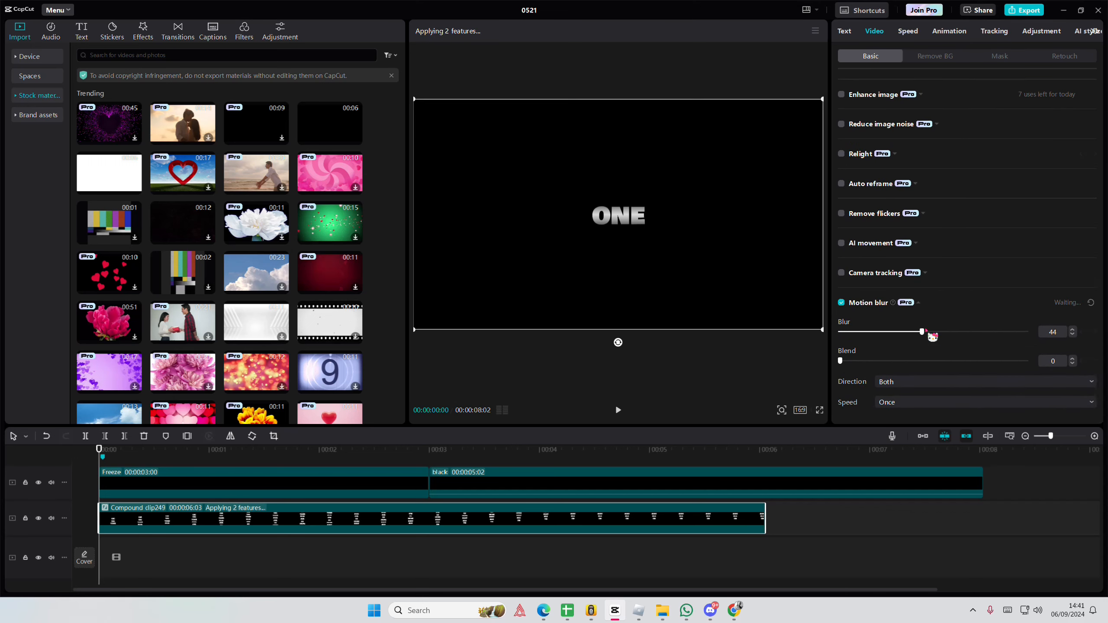
pyautogui.moveTo(920, 331); pyautogui.dragTo(933, 332)
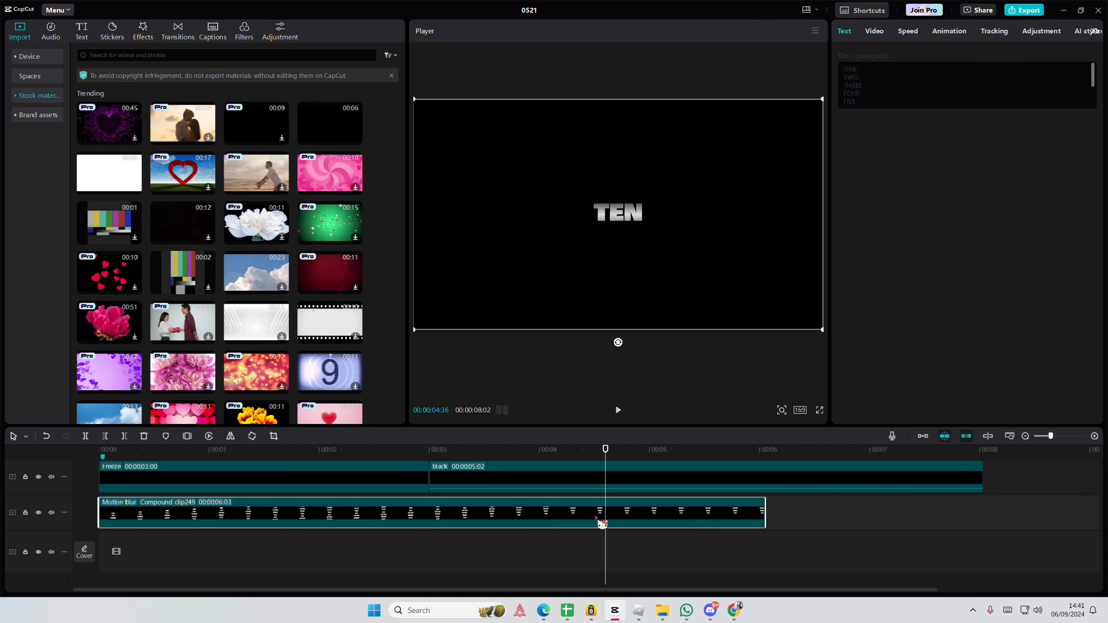
pyautogui.click(429, 449)
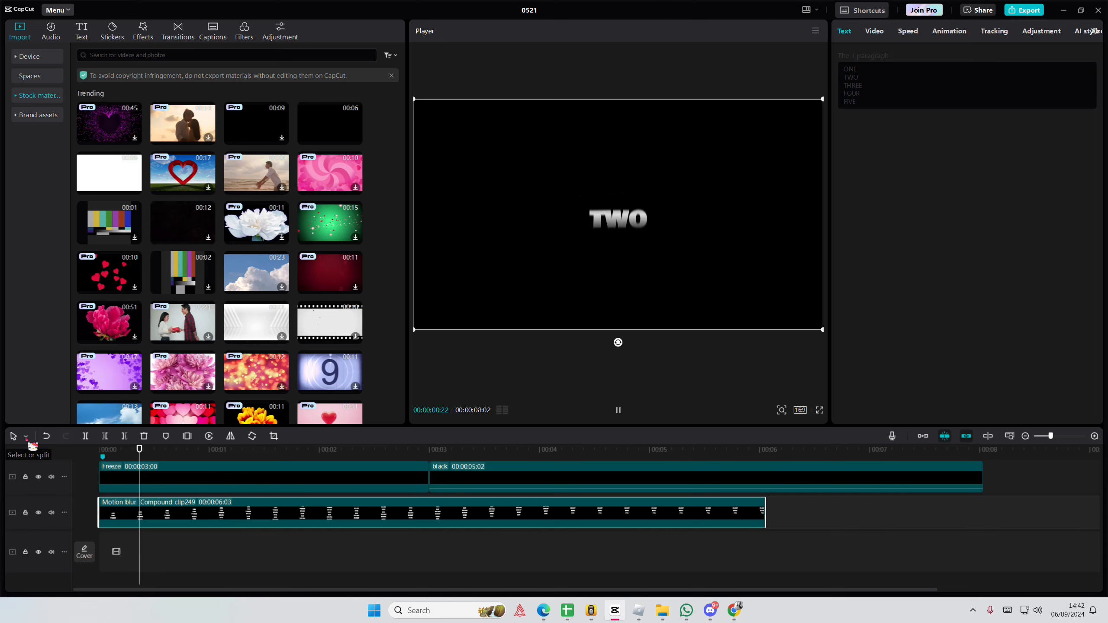
pyautogui.click(360, 449)
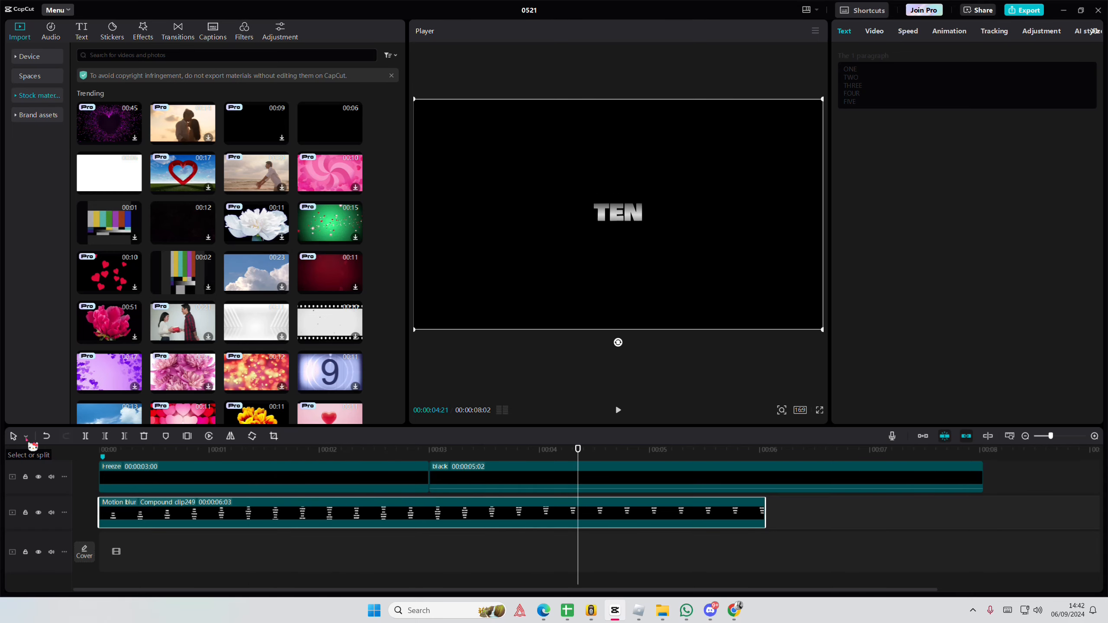
pyautogui.click(635, 449)
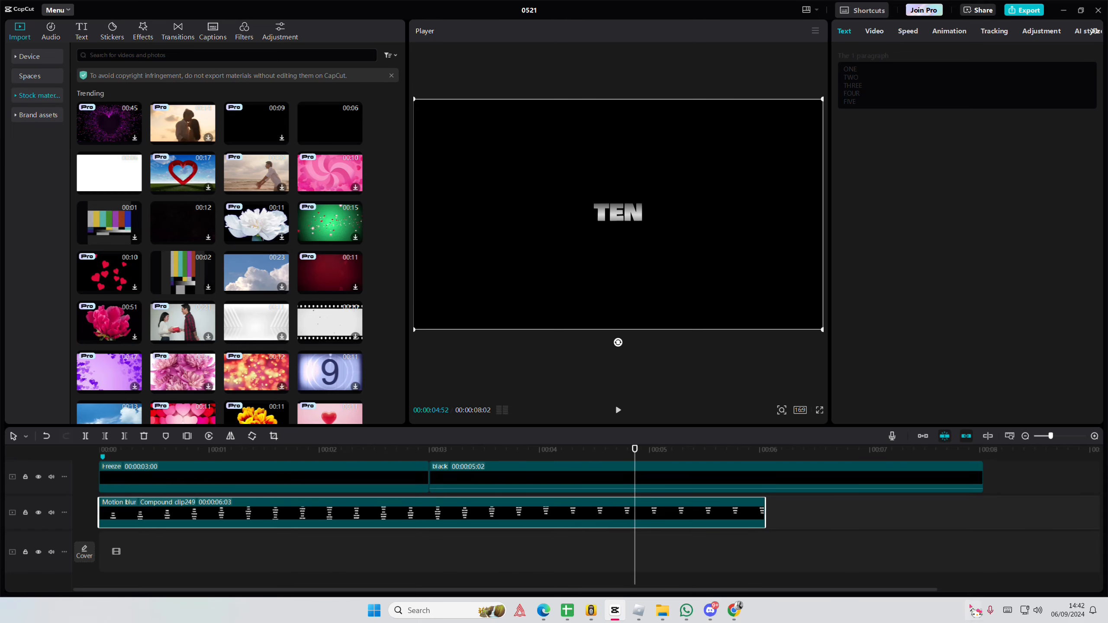